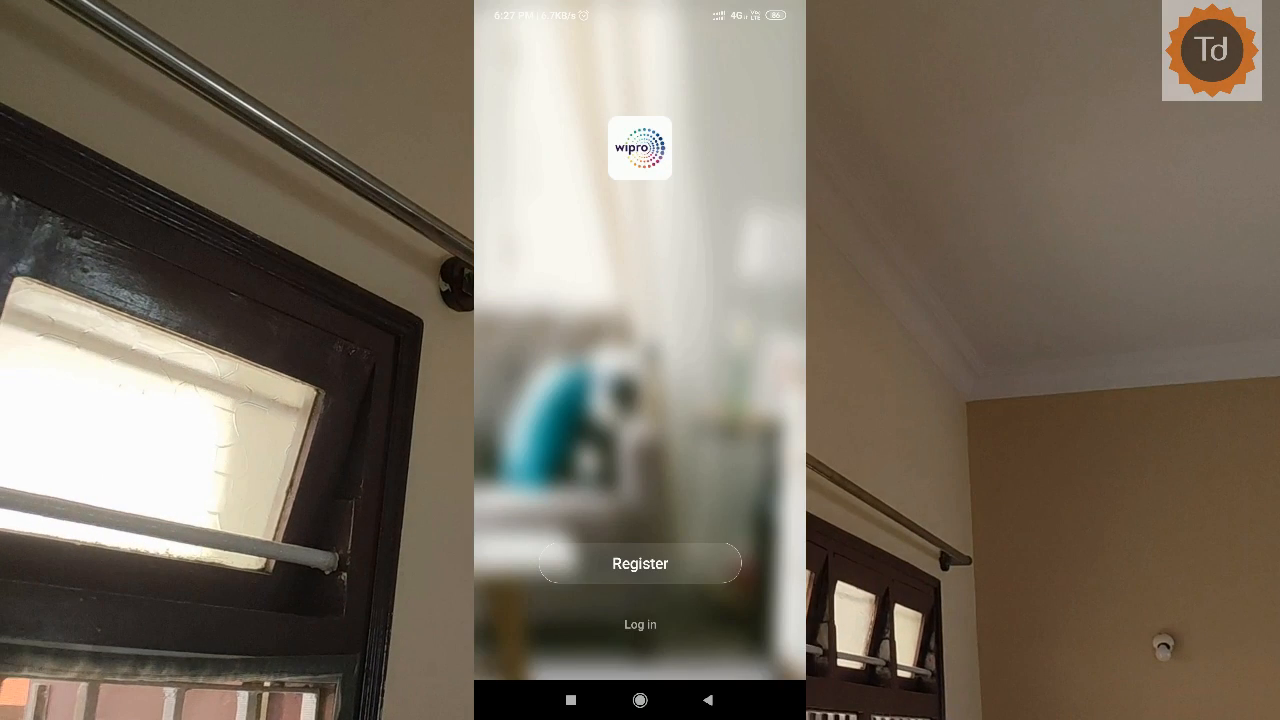
# - Log in to the smart home account and start adding a new device
pyautogui.click(640, 564)
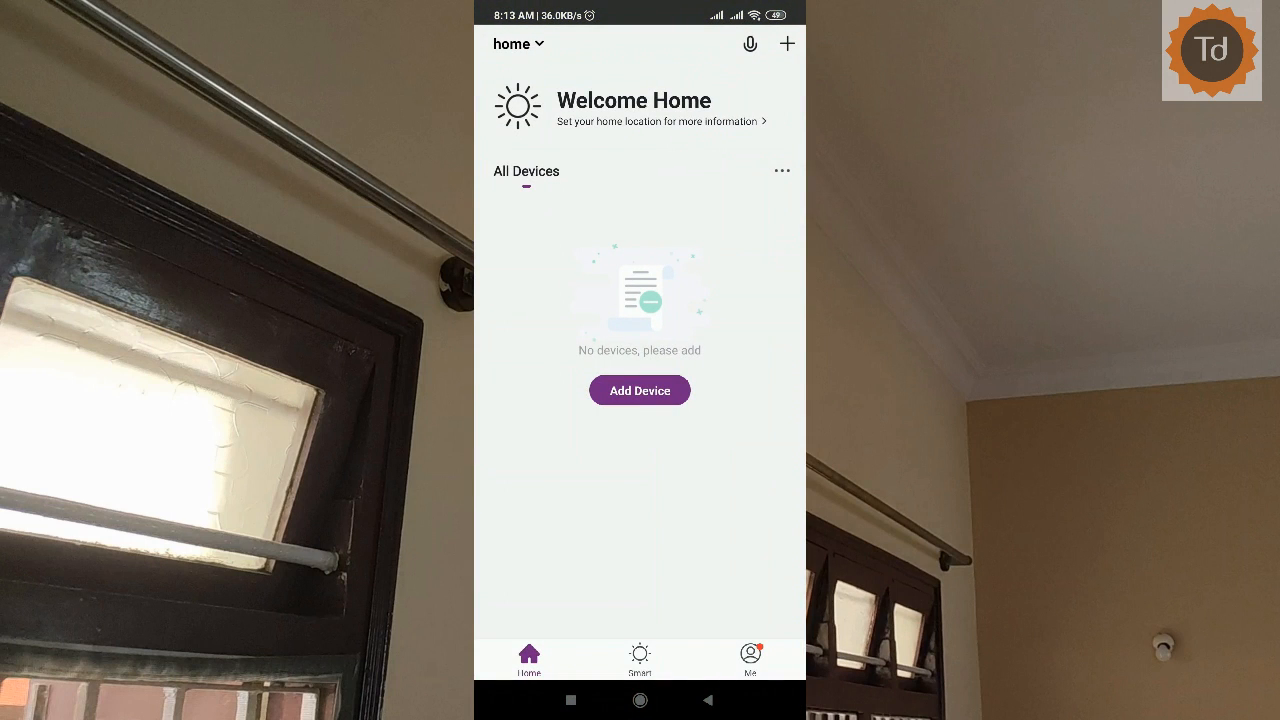
pyautogui.click(640, 390)
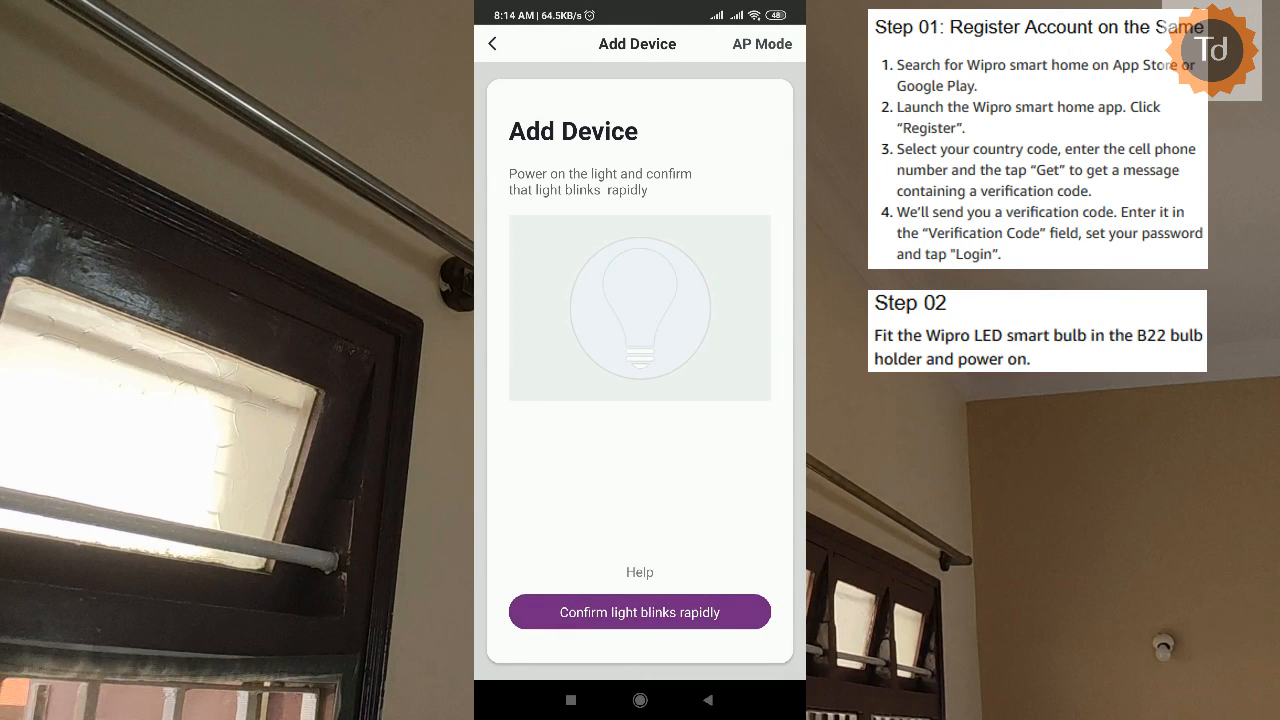
# - Confirm the bulb blinks rapidly, join it to the Police3 Wi-Fi and finish setup
pyautogui.click(640, 612)
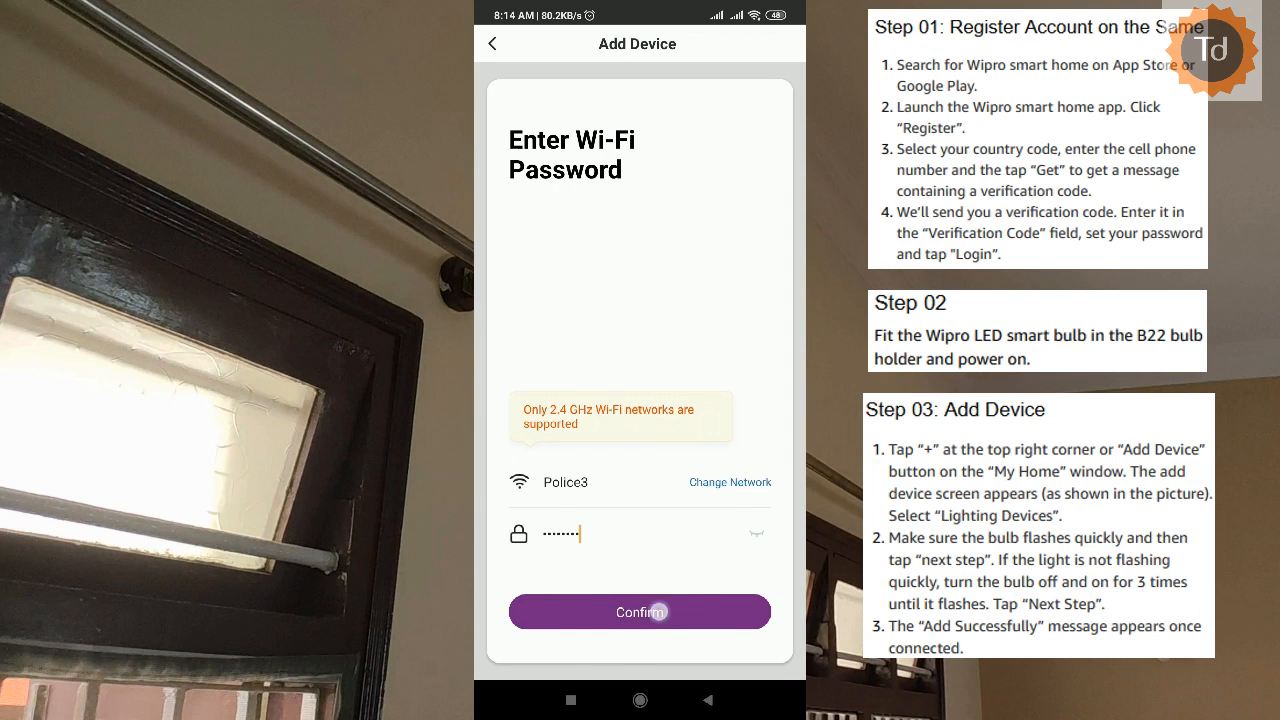
pyautogui.click(640, 612)
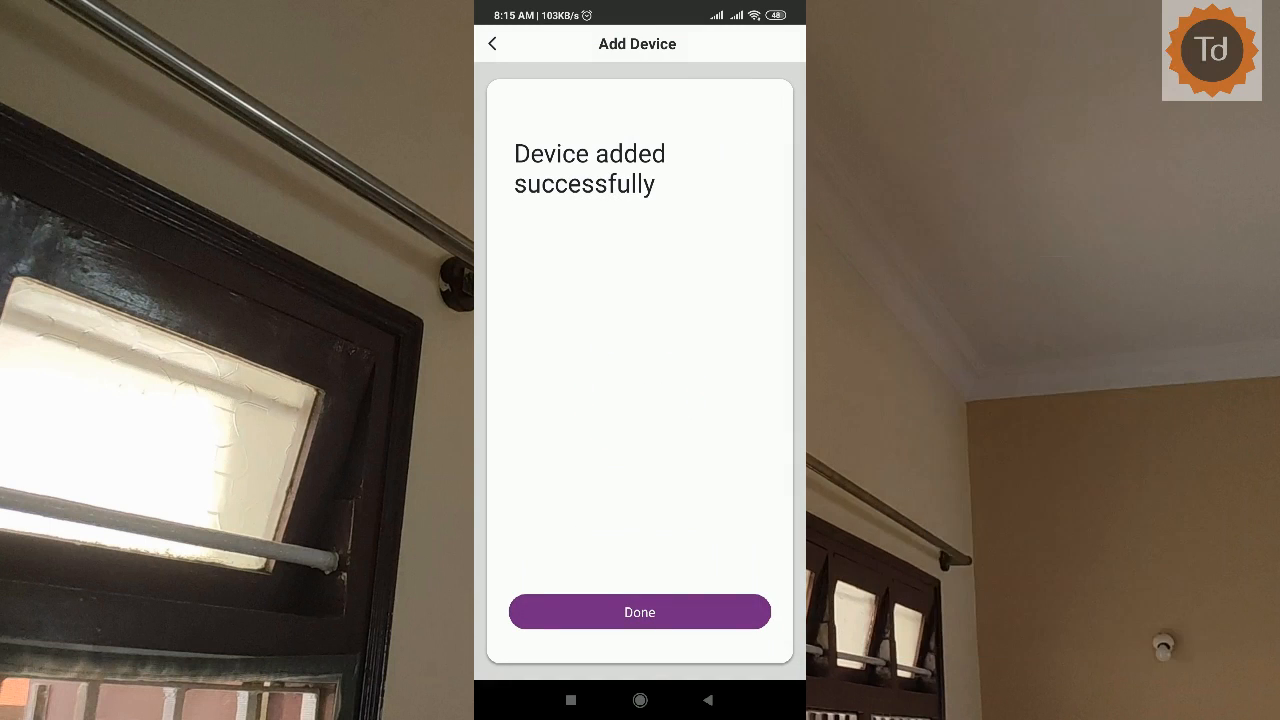
pyautogui.click(640, 612)
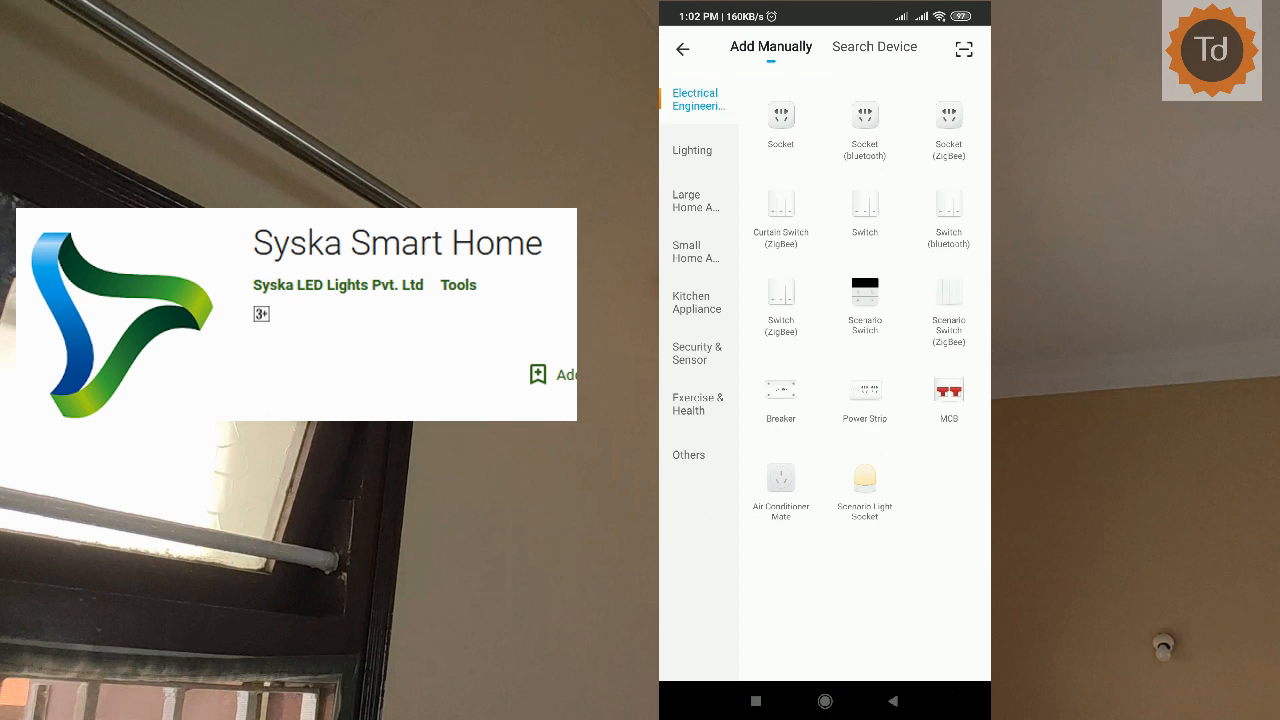
# - Add a Lighting > Lighting device over Wi-Fi, confirming the blink and password, until Completed
pyautogui.click(692, 150)
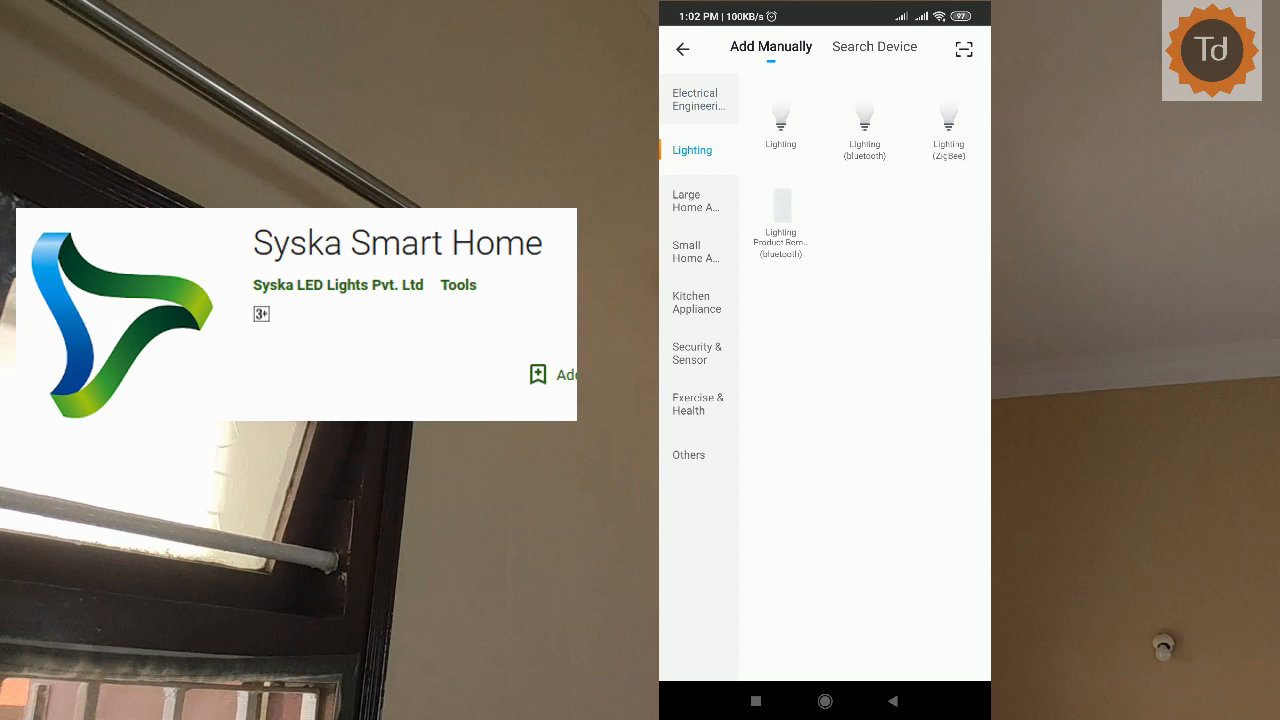
pyautogui.click(780, 120)
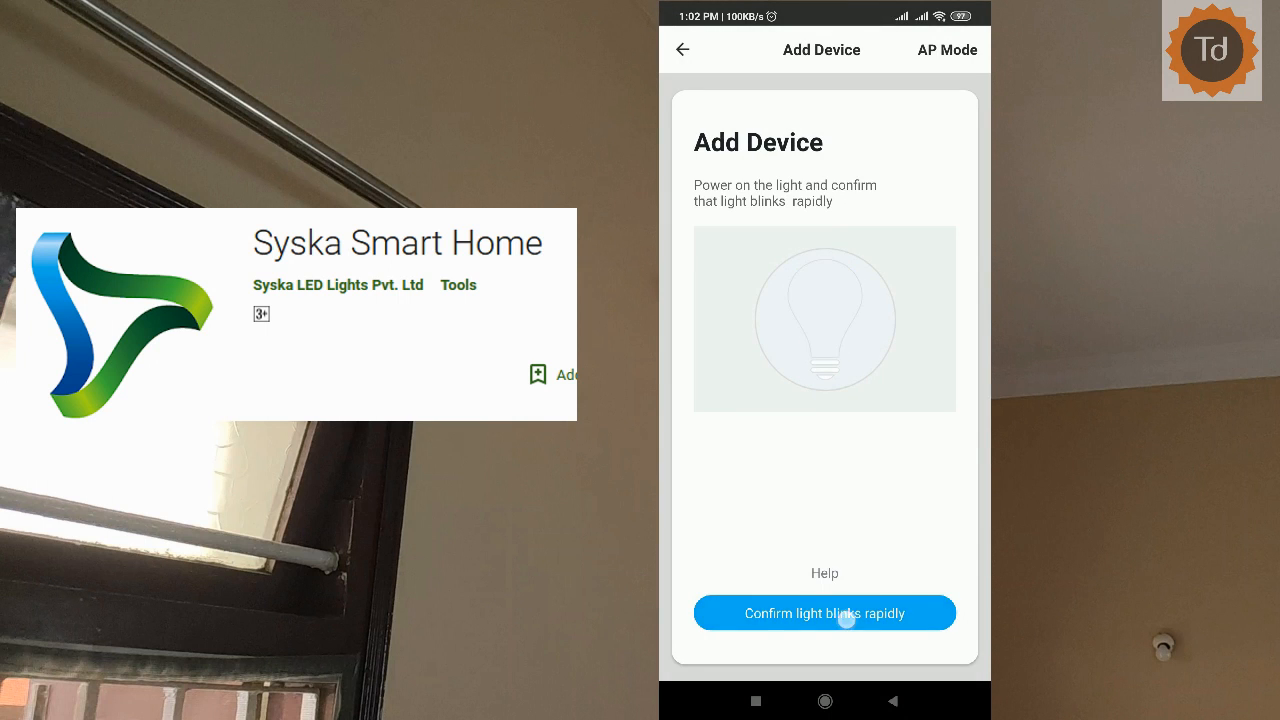
pyautogui.click(824, 612)
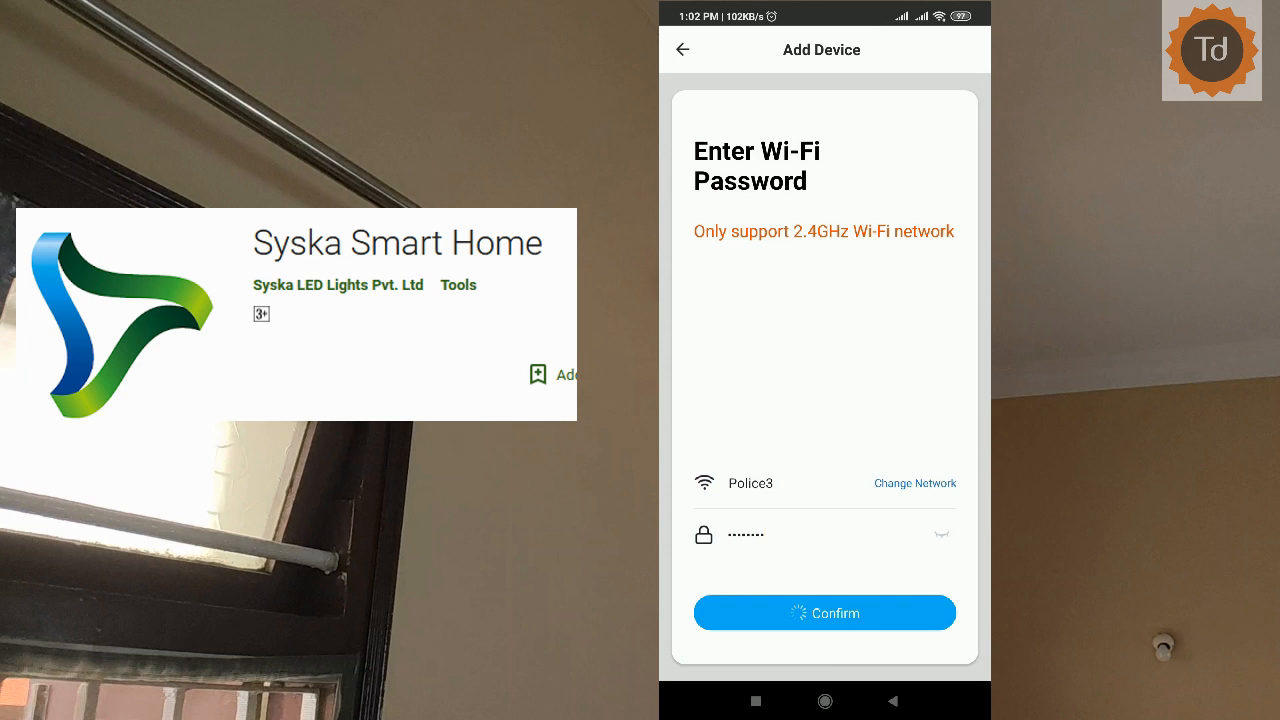
pyautogui.click(824, 612)
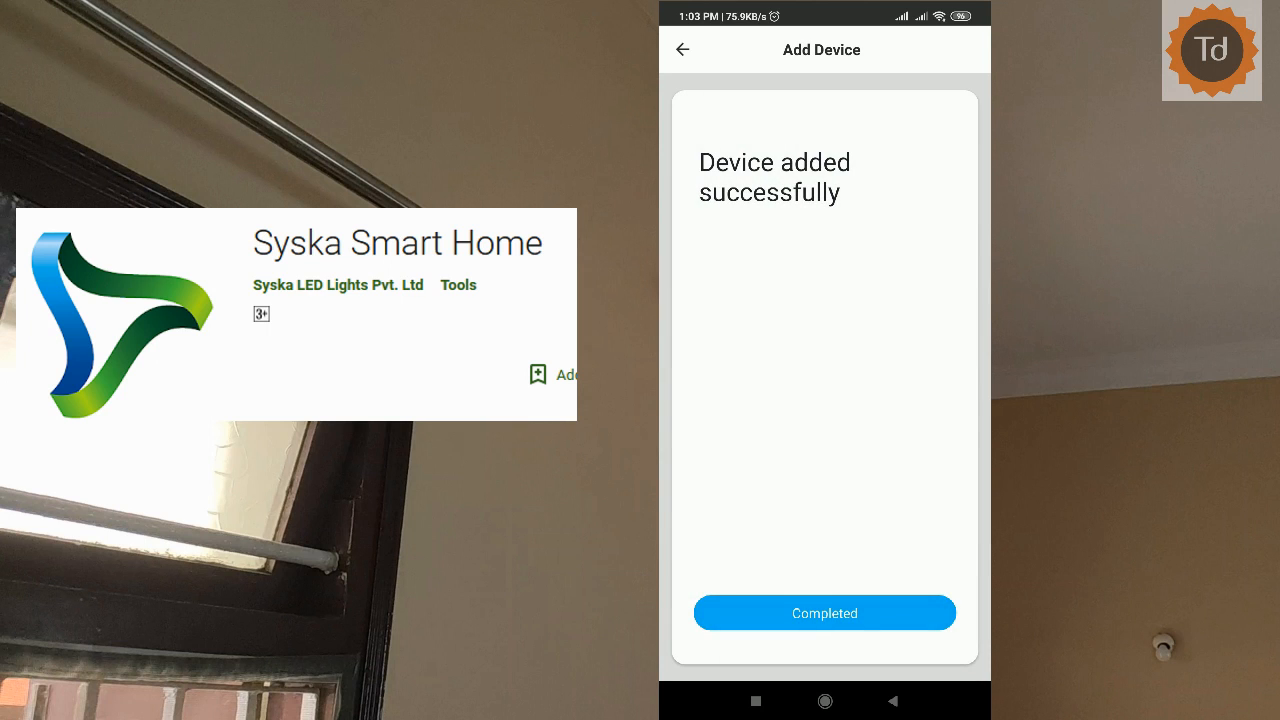
pyautogui.click(824, 612)
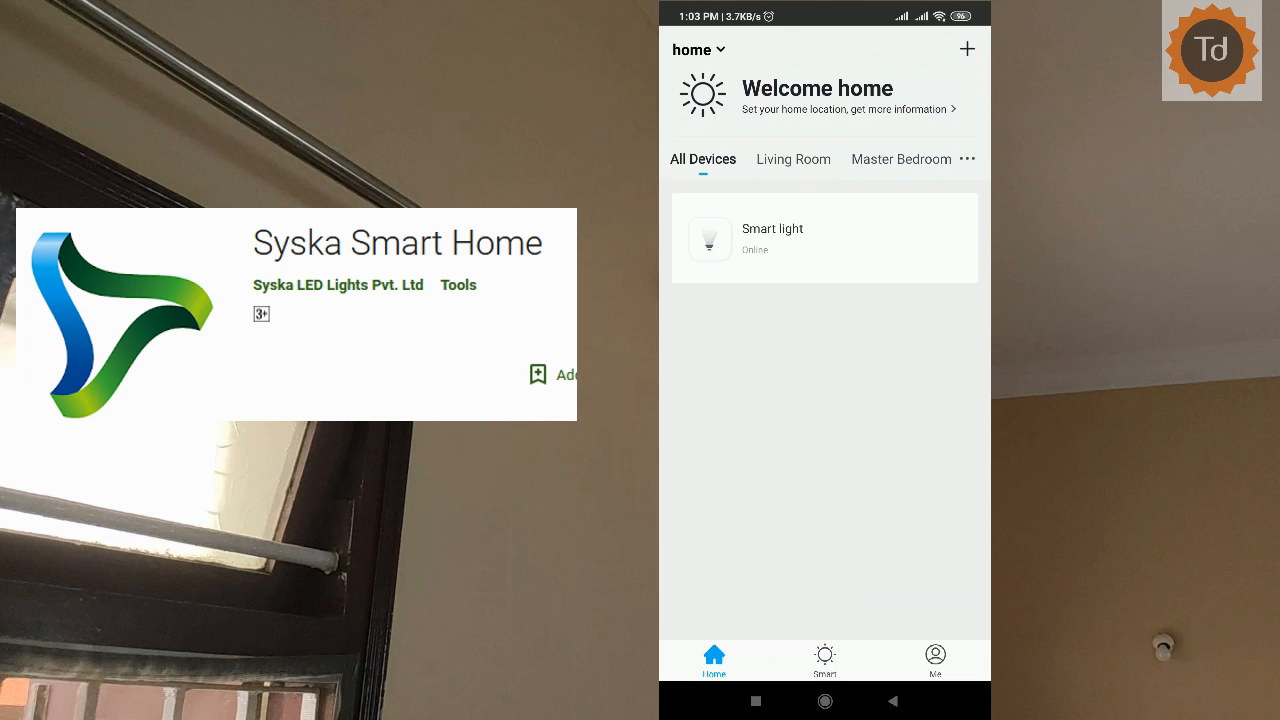
# - Bring up the Smart light's control screen showing it on at 53% brightness
pyautogui.click(824, 238)
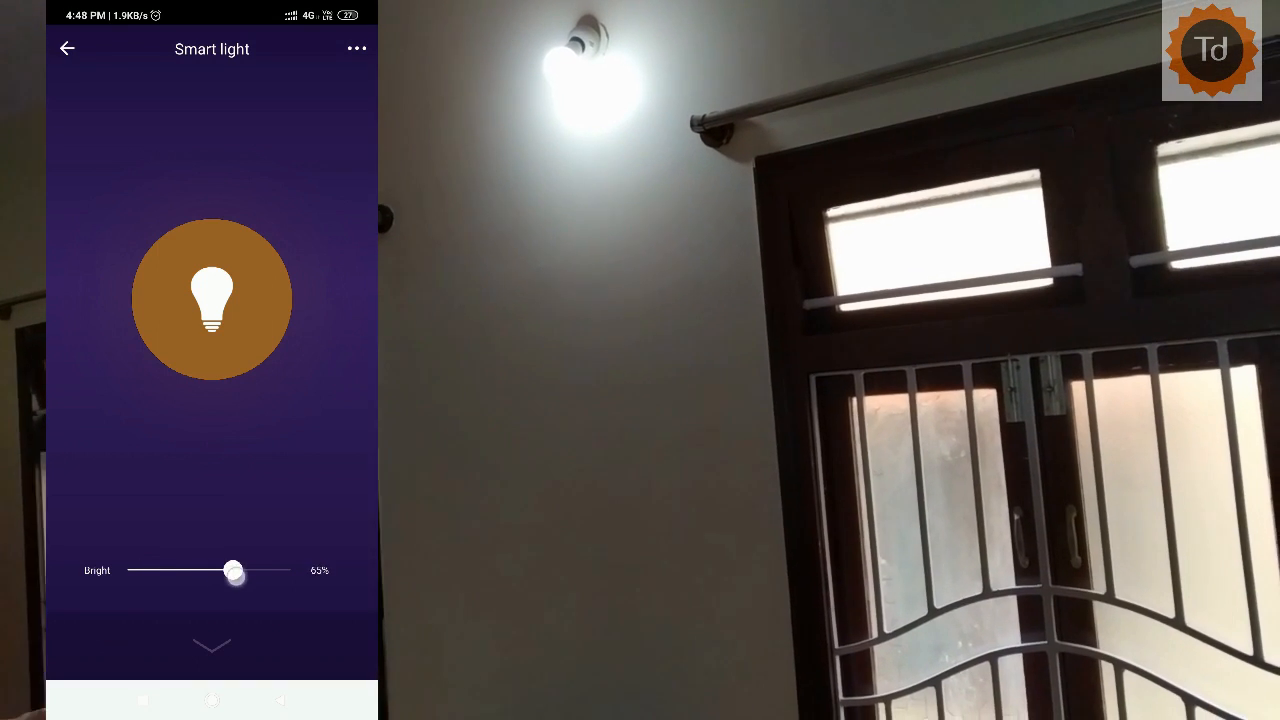
# - Raise Smart light to 100% brightness, then move the colour wheel from red to yellow
pyautogui.moveTo(232, 570); pyautogui.dragTo(290, 570)
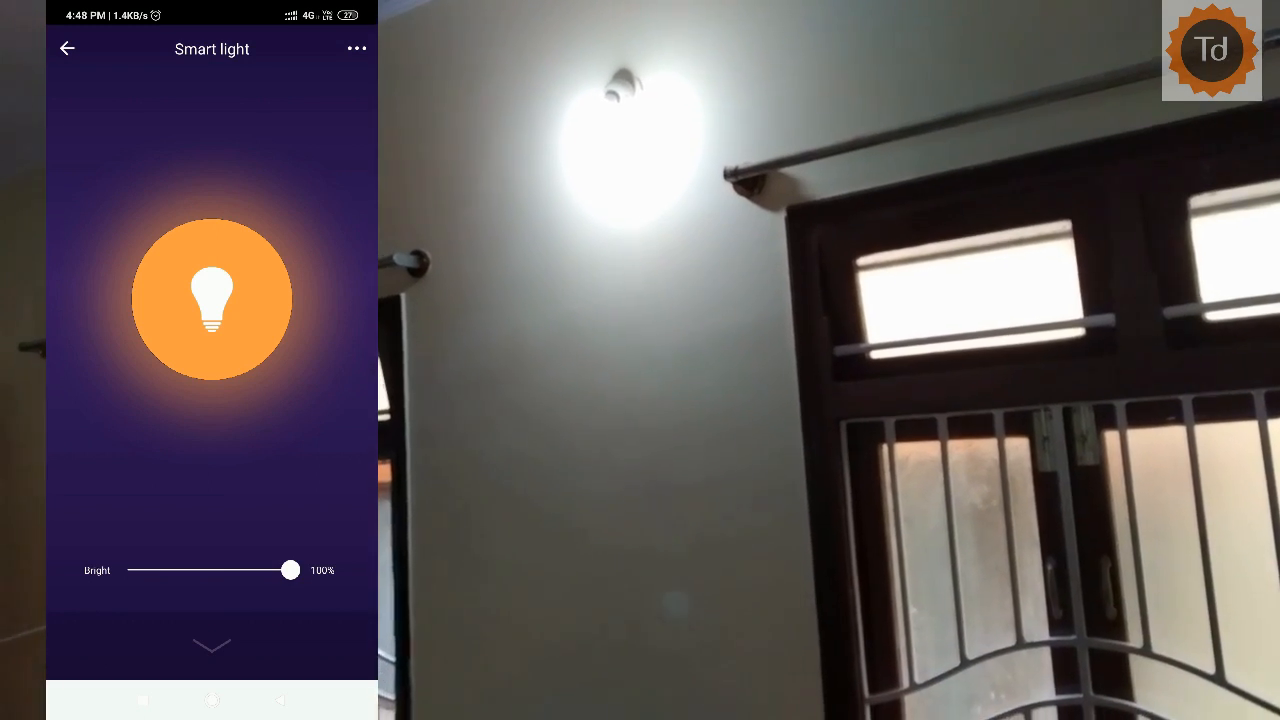
pyautogui.click(68, 48)
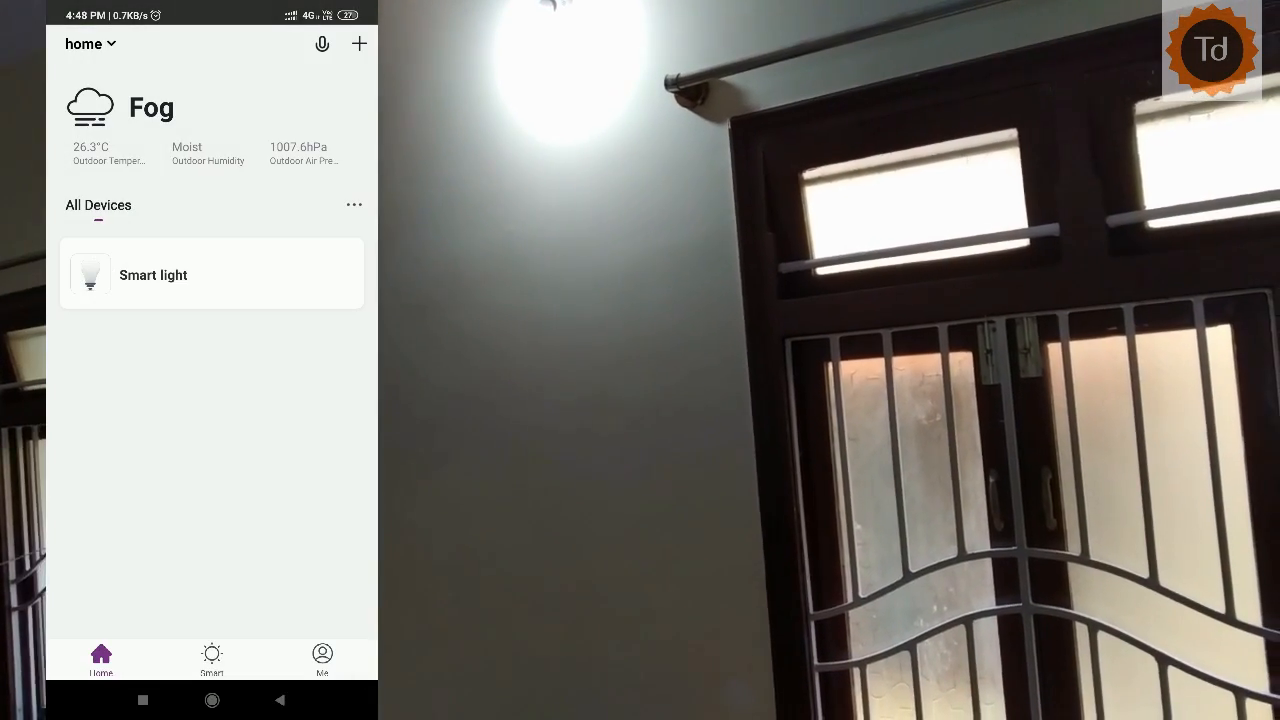
pyautogui.click(152, 276)
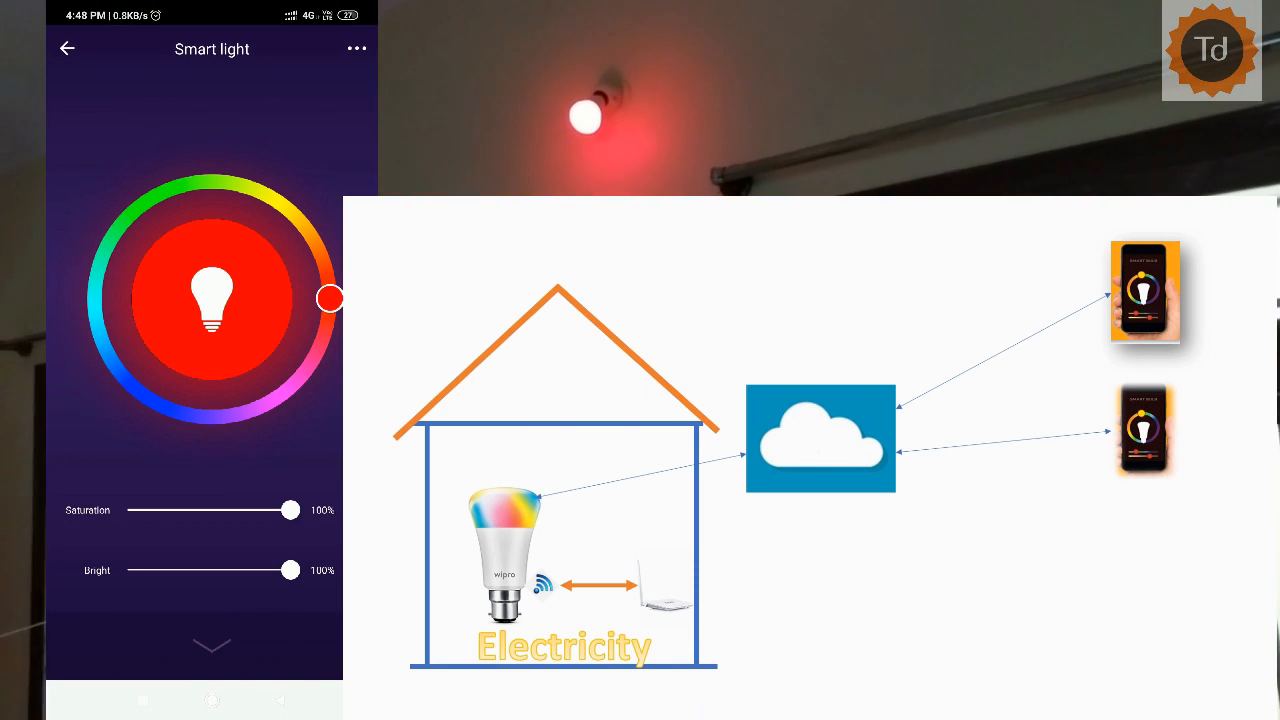
pyautogui.moveTo(330, 298); pyautogui.dragTo(316, 240)
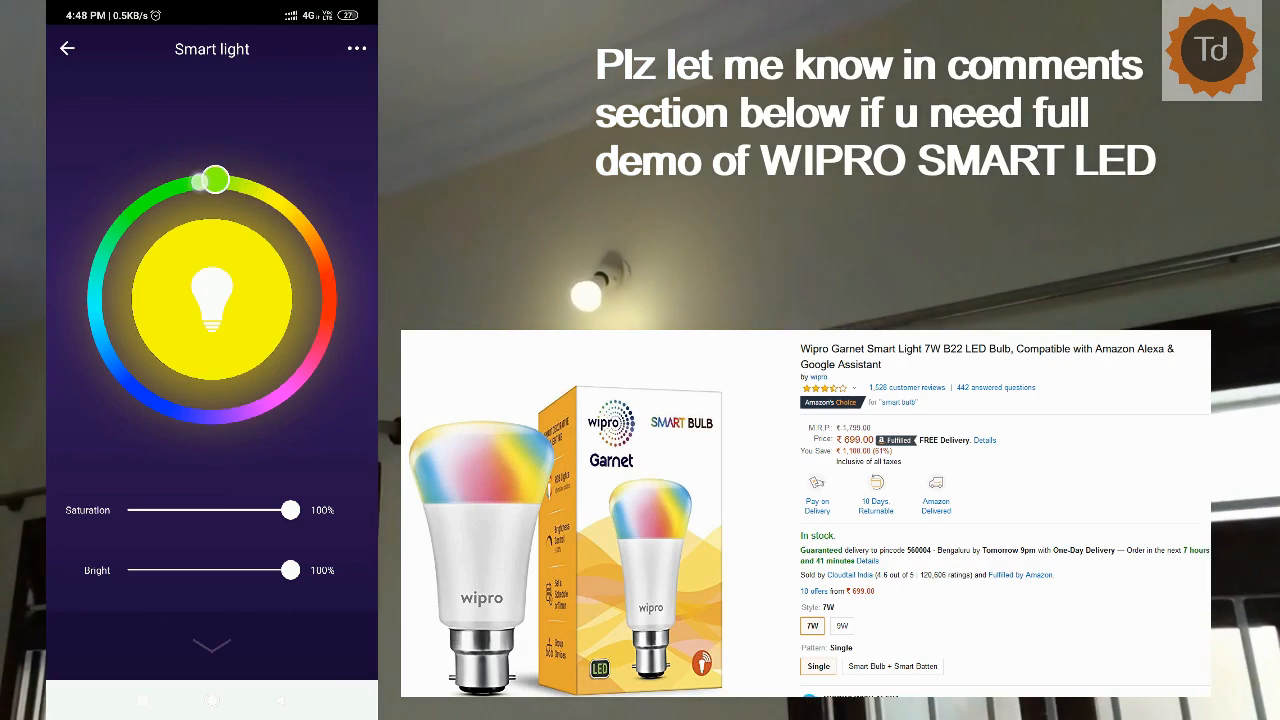
pyautogui.moveTo(216, 180); pyautogui.dragTo(150, 196)
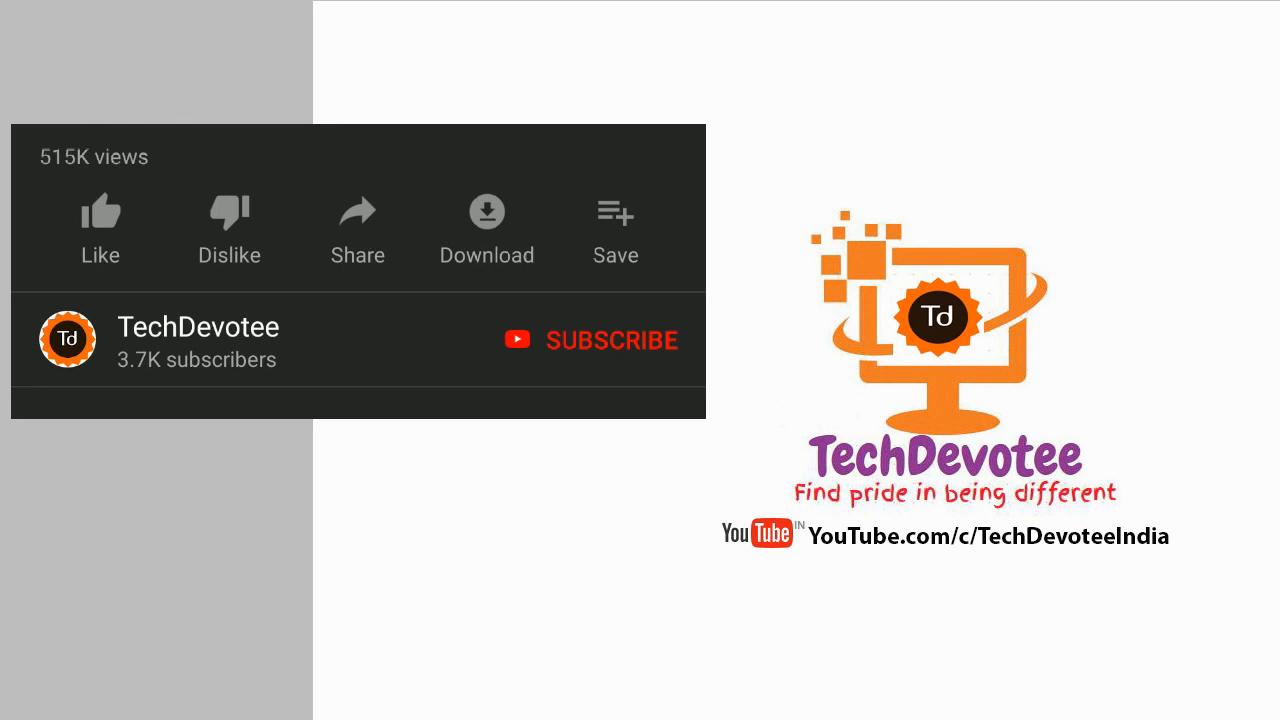
# - Like the TechDevotee video, subscribe to the channel and enable the notification bell
pyautogui.click(100, 210)
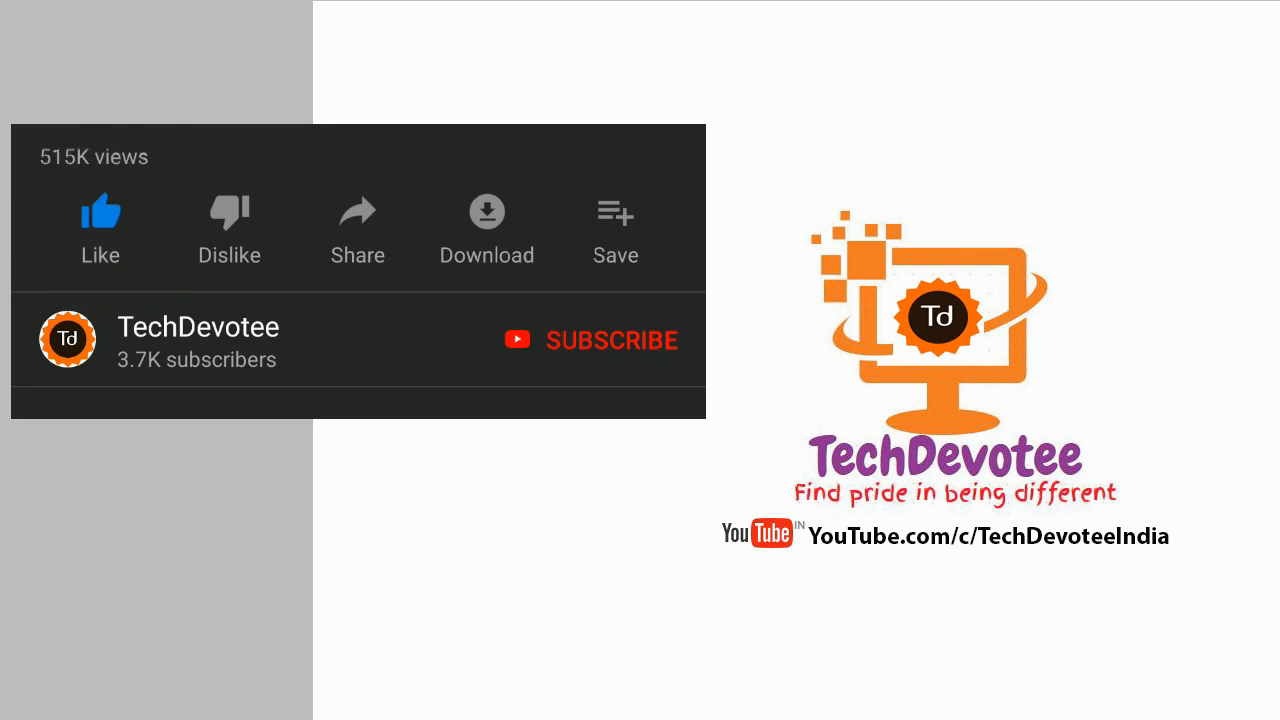
pyautogui.click(588, 340)
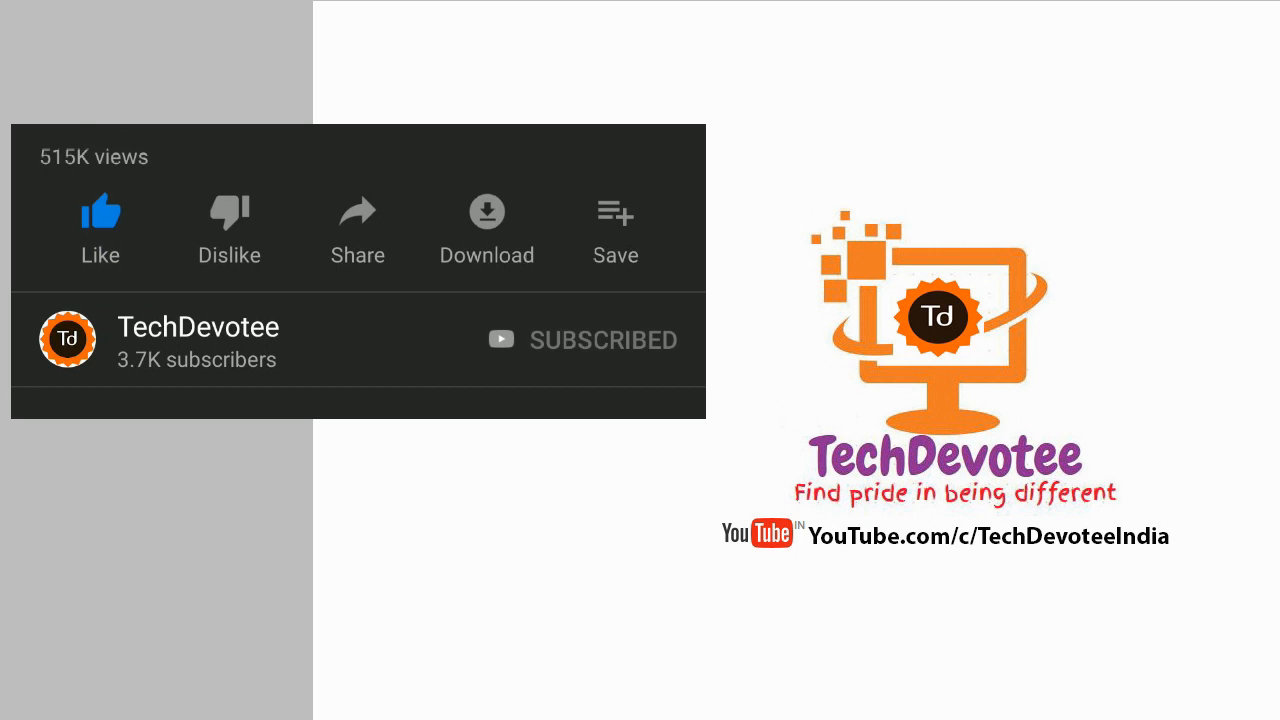
pyautogui.click(604, 340)
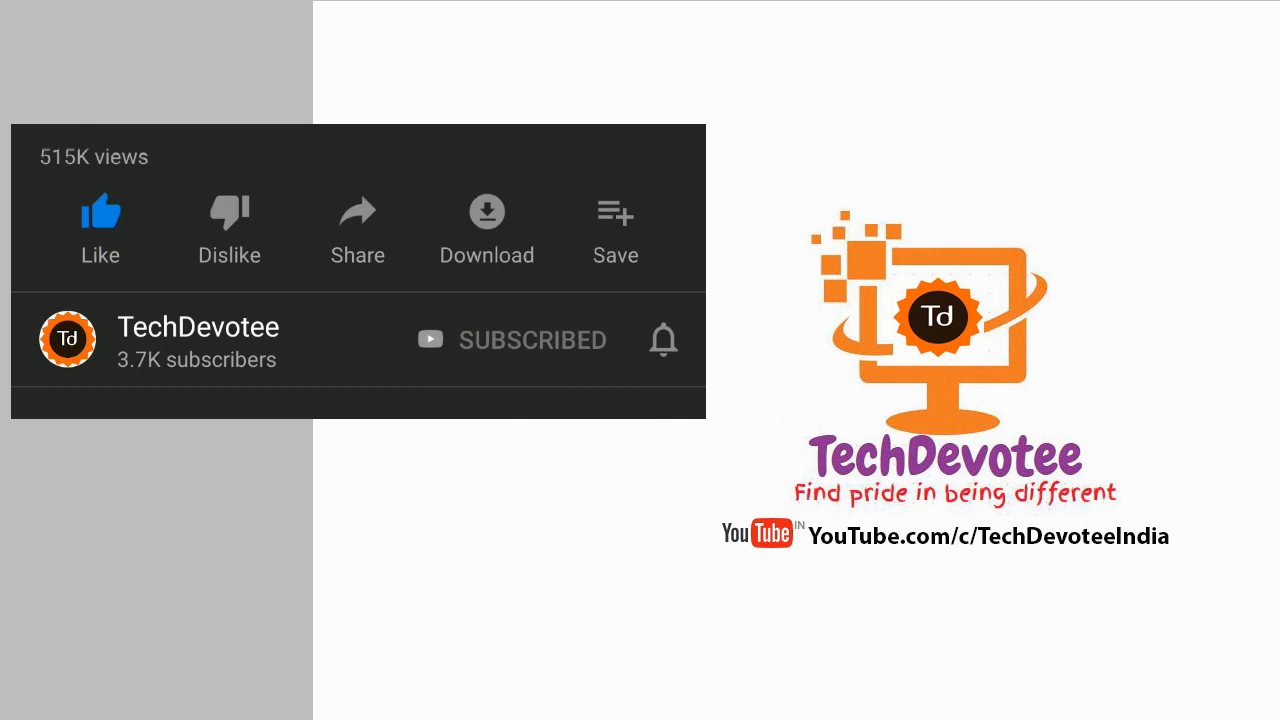
pyautogui.click(664, 340)
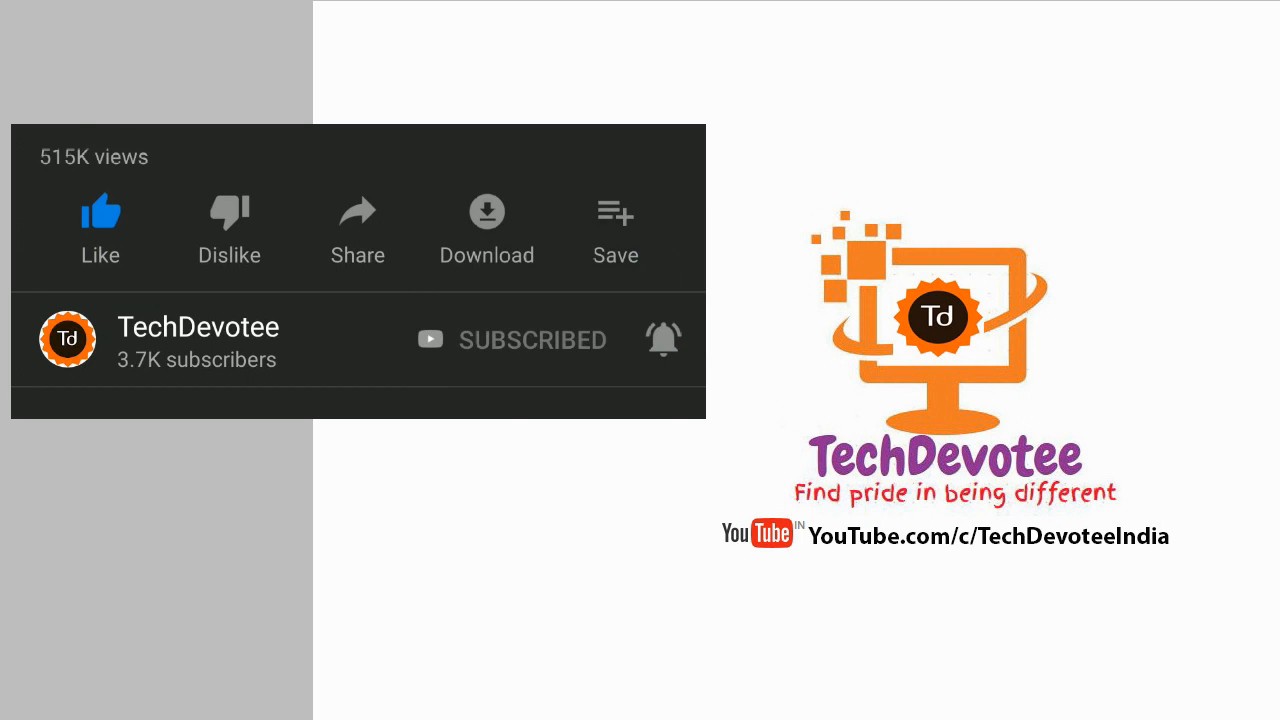